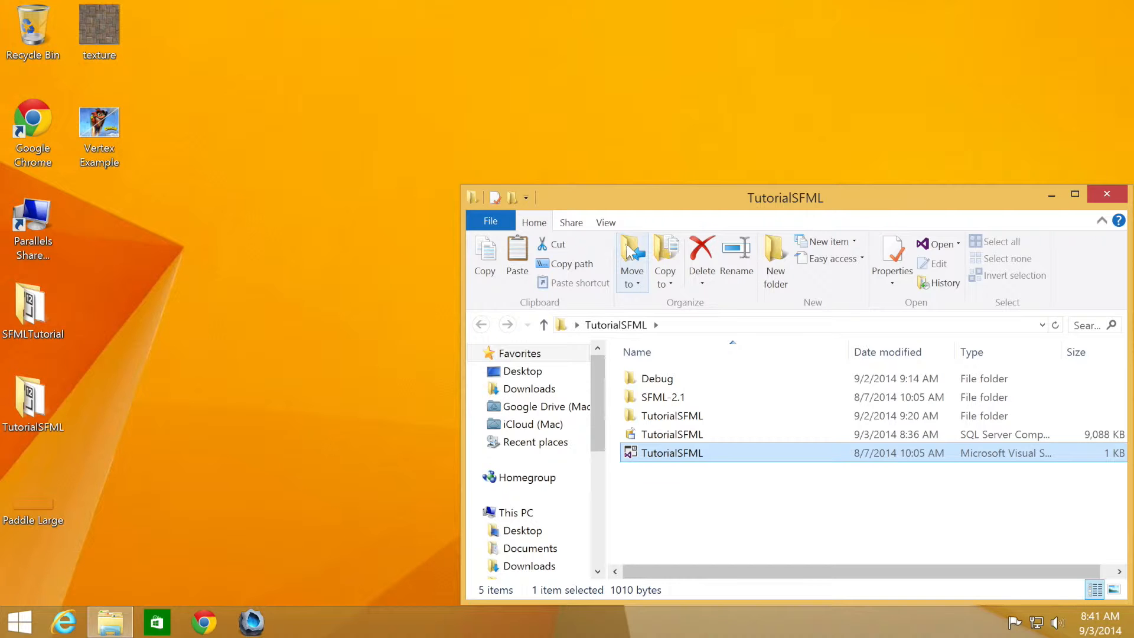
mouse_move(726, 452)
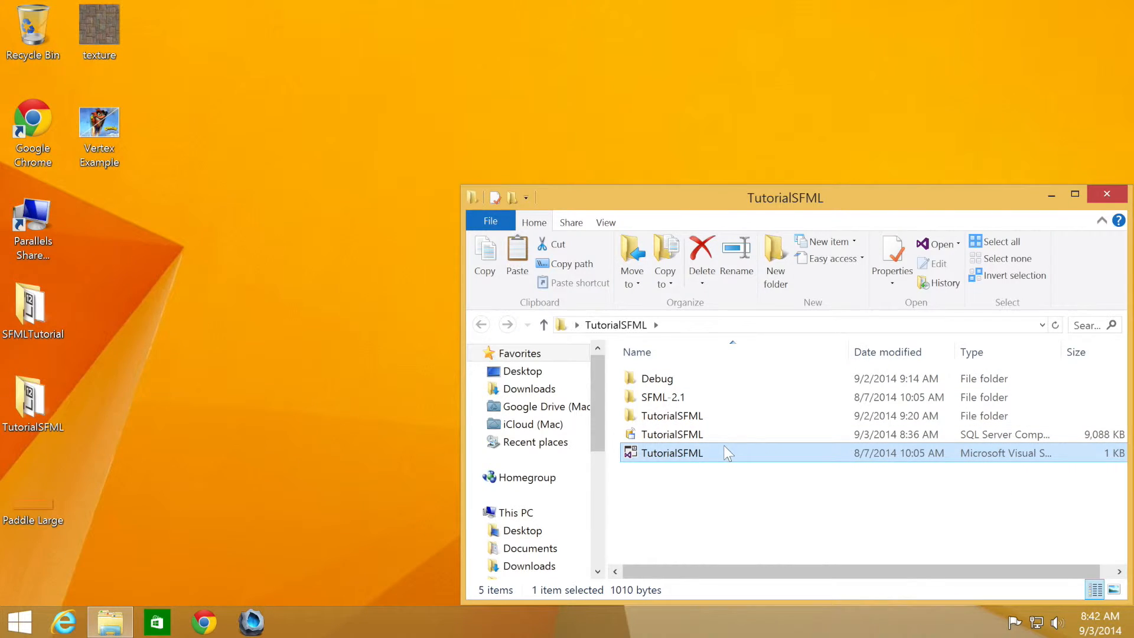
- Launch the TutorialSFML solution from File Explorer into Visual Studio
double_click(671, 452)
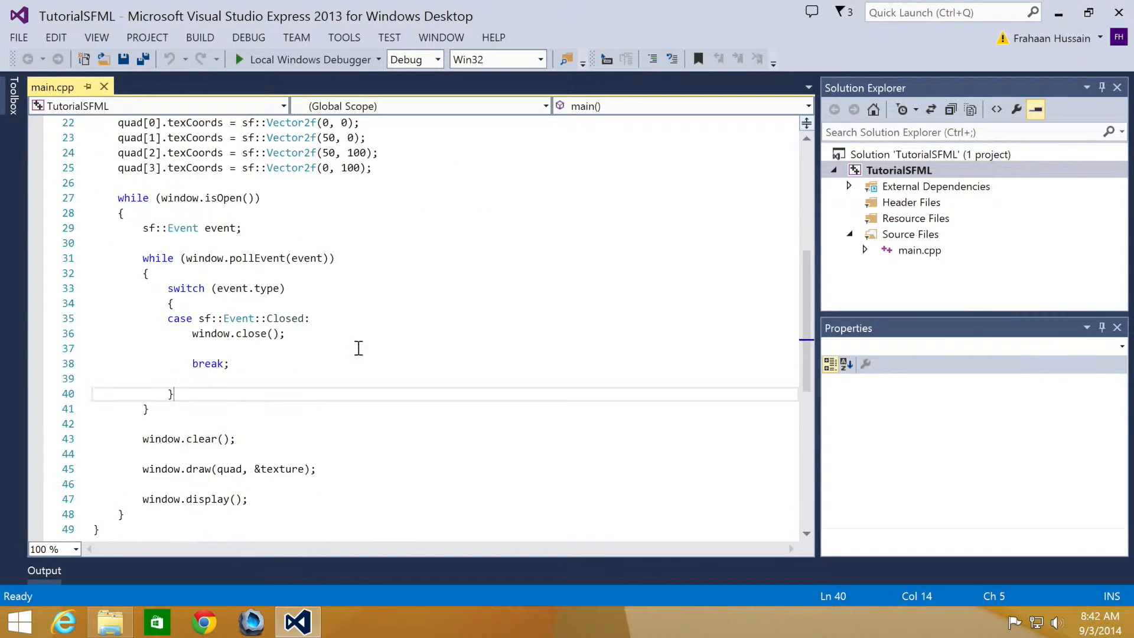
- Declare 'sf::Transform transform;' below the texCoords lines and begin a transform.rotate call
scroll(up, 3)
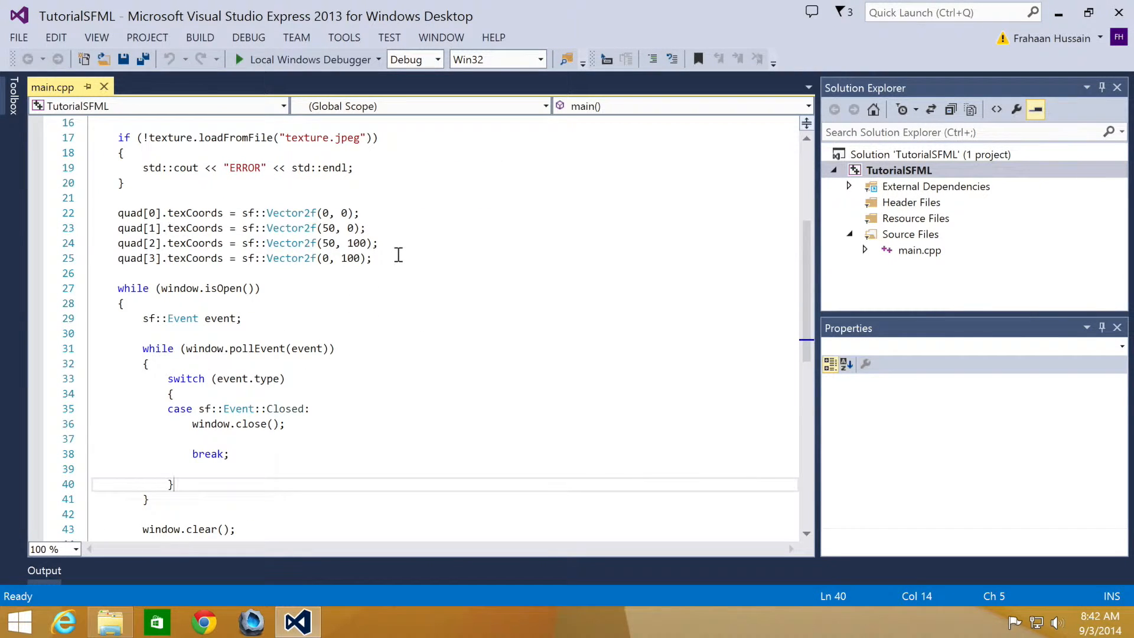
text(sf:)
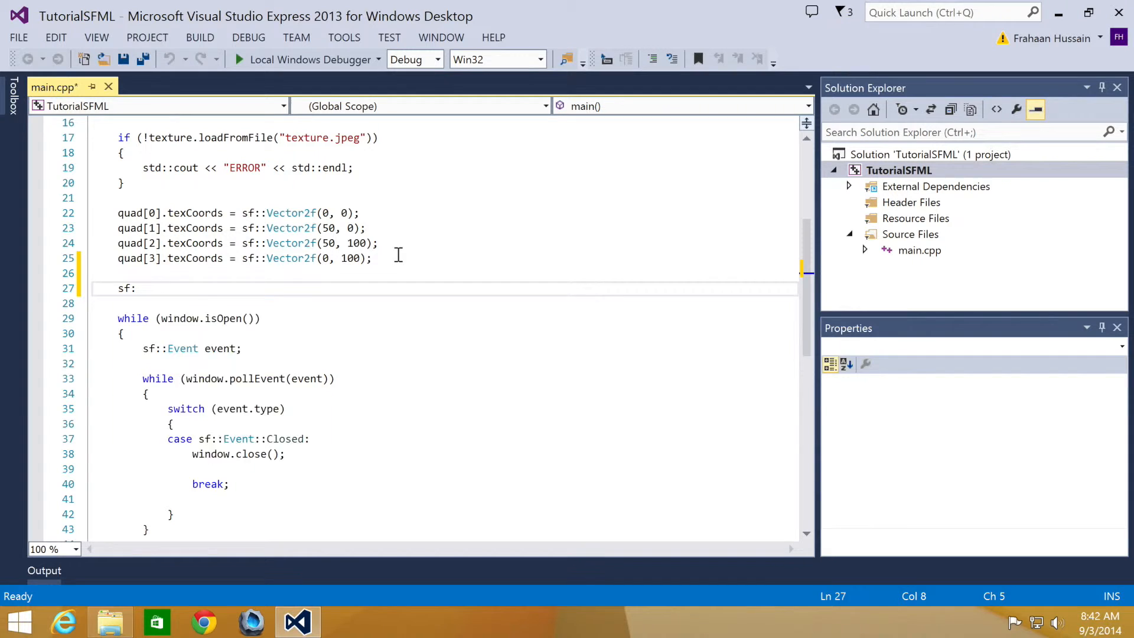
text(:Transform transform;)
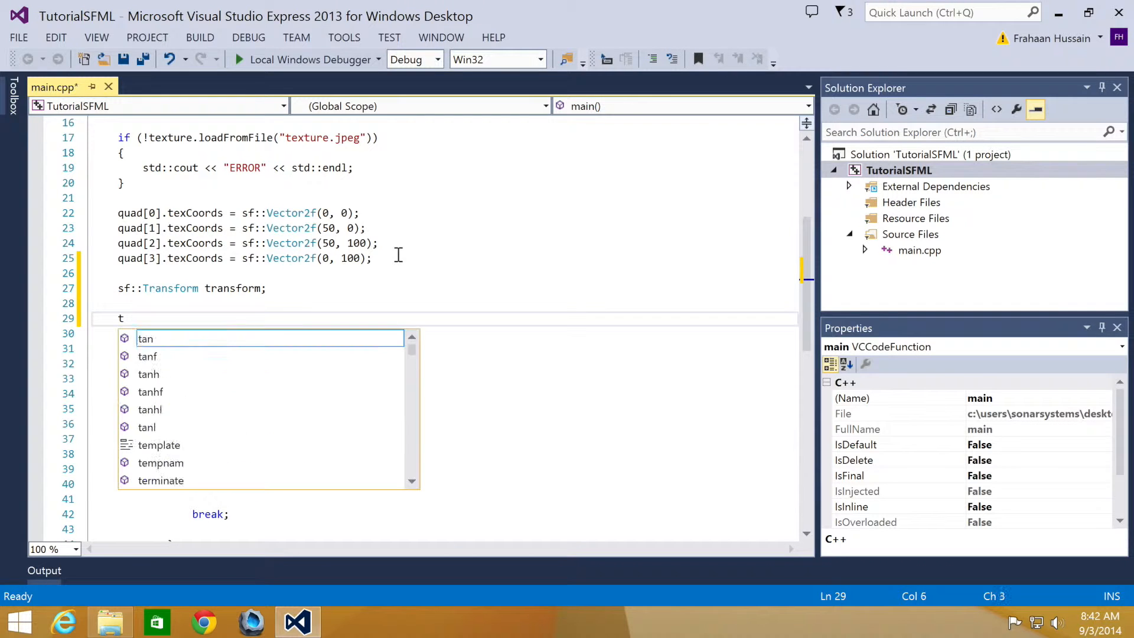
text(ransform.)
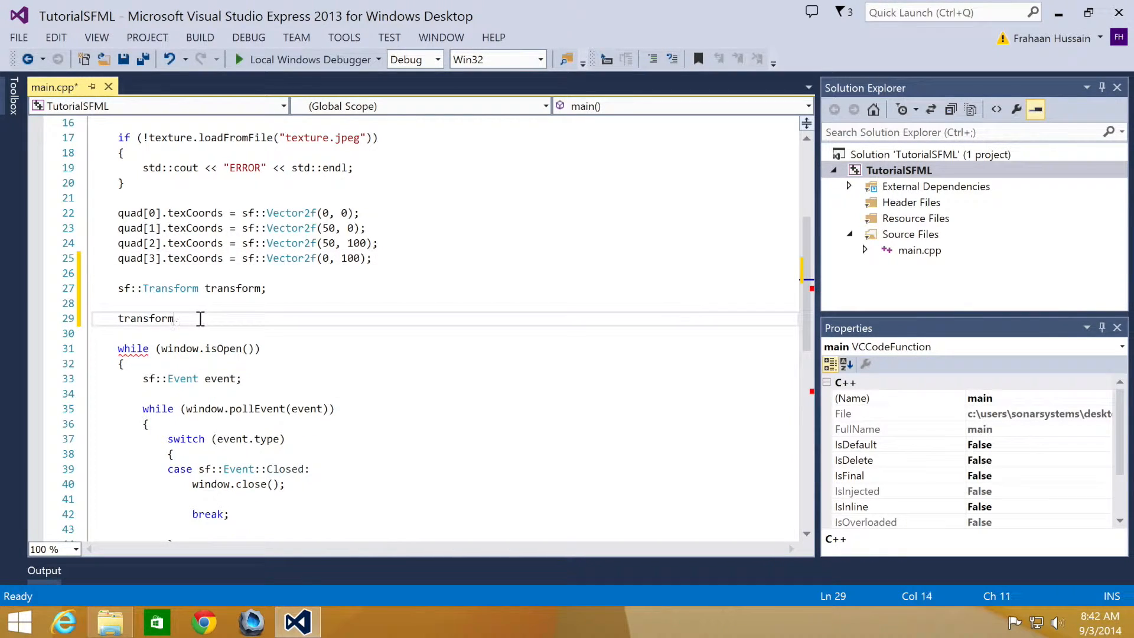
text(.)
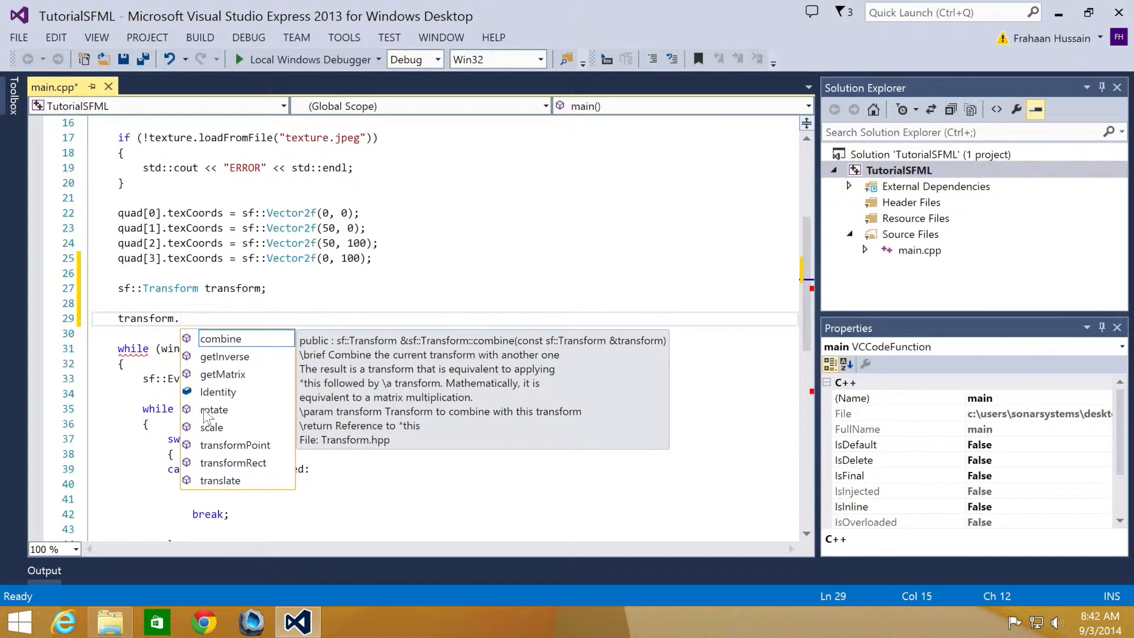
click(214, 410)
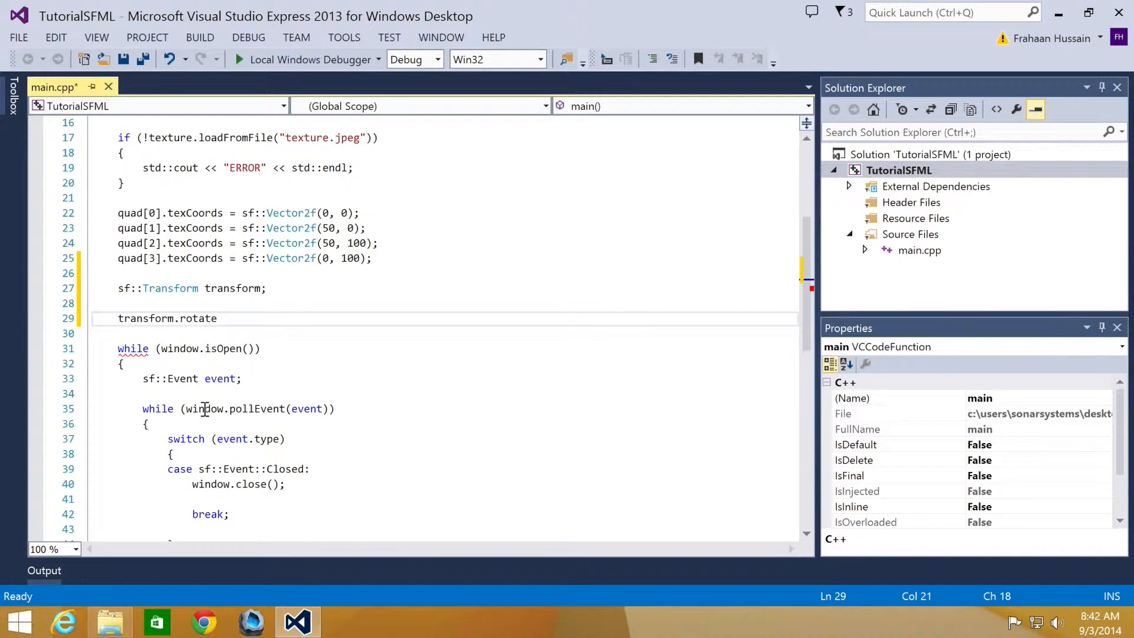
- Complete the call as transform.rotate(45, sf::Vector2f(100, 100))
text(())
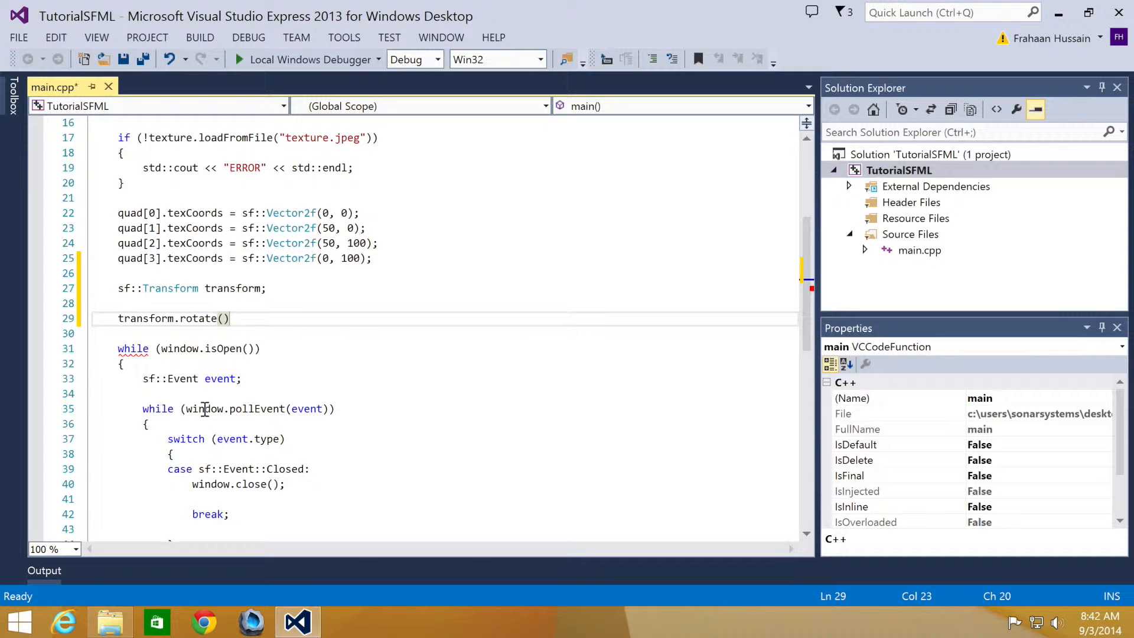
text(45)
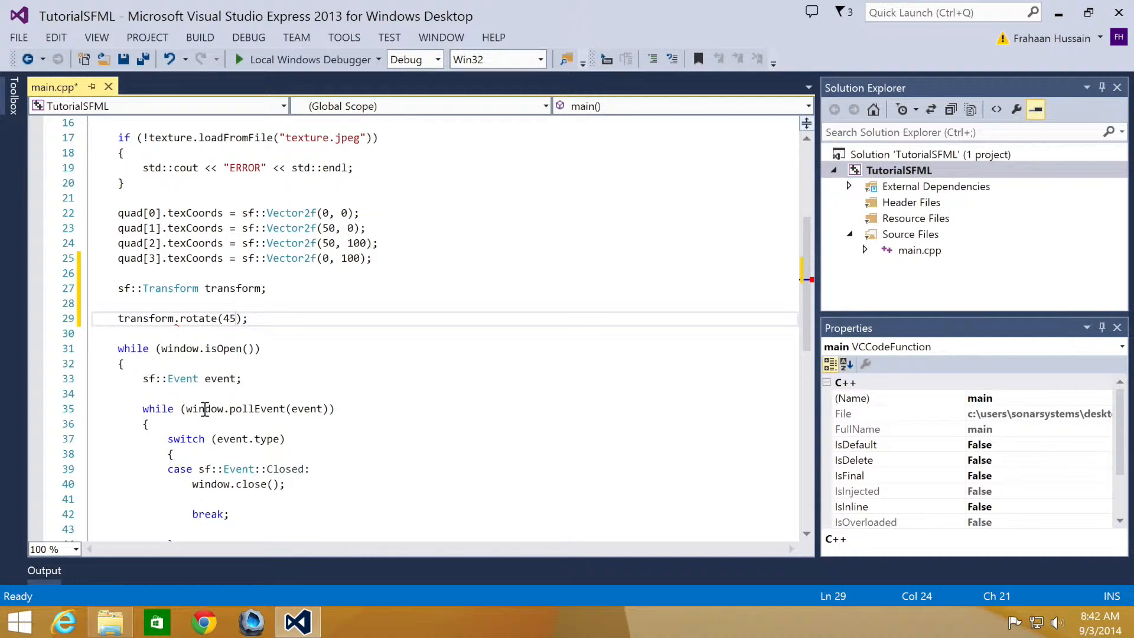
text(, sf:v)
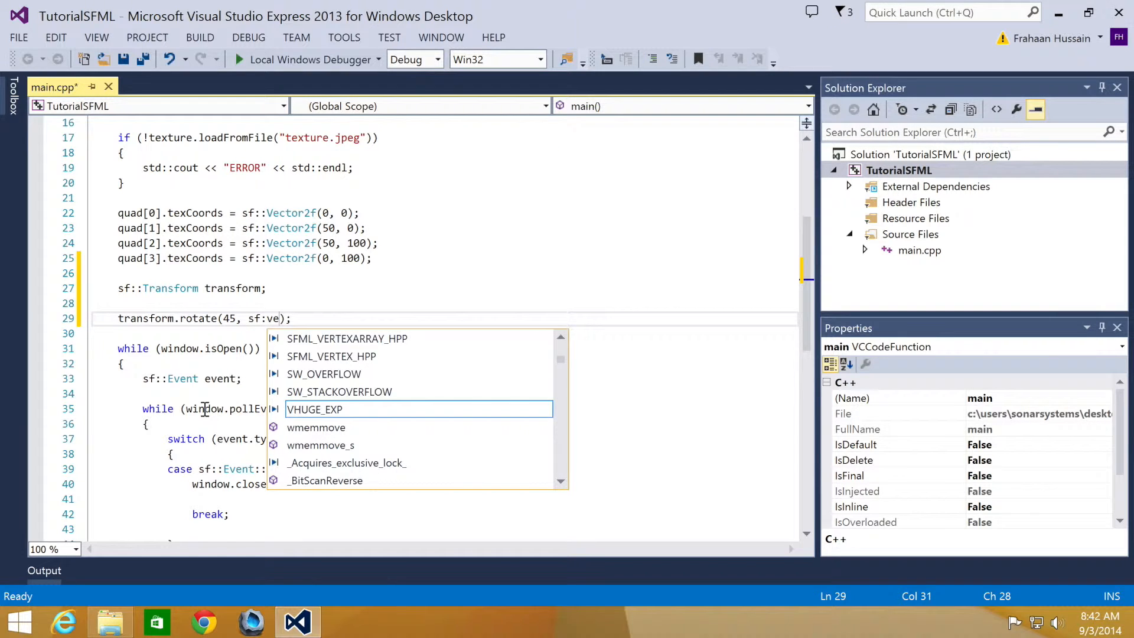
text(ector2f()
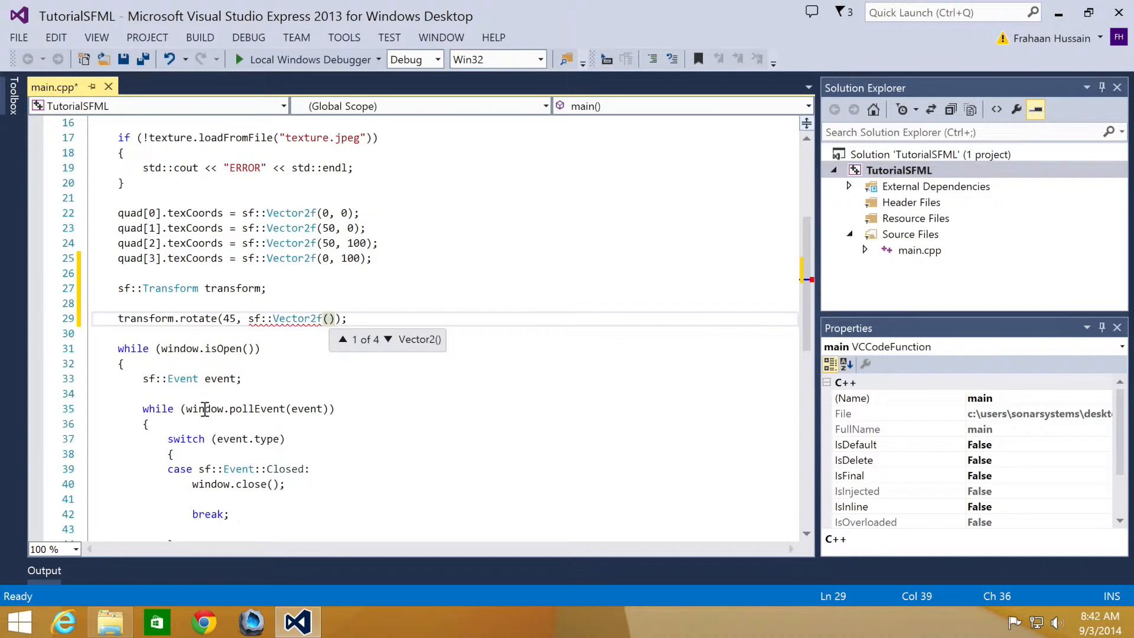
text(100, 100)
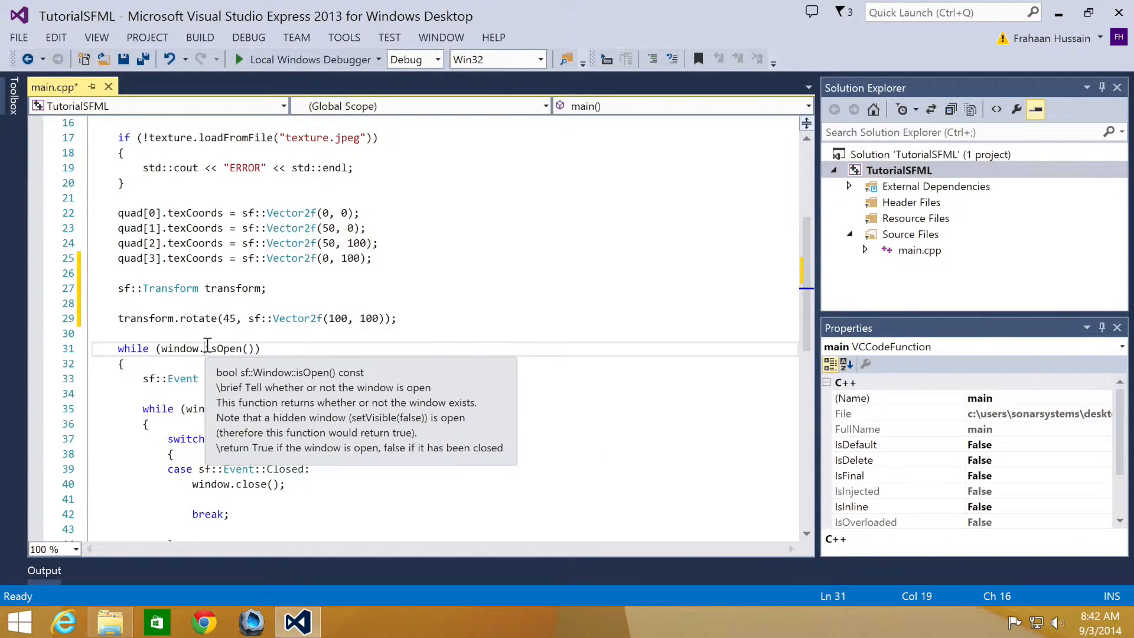
scroll(up, 3)
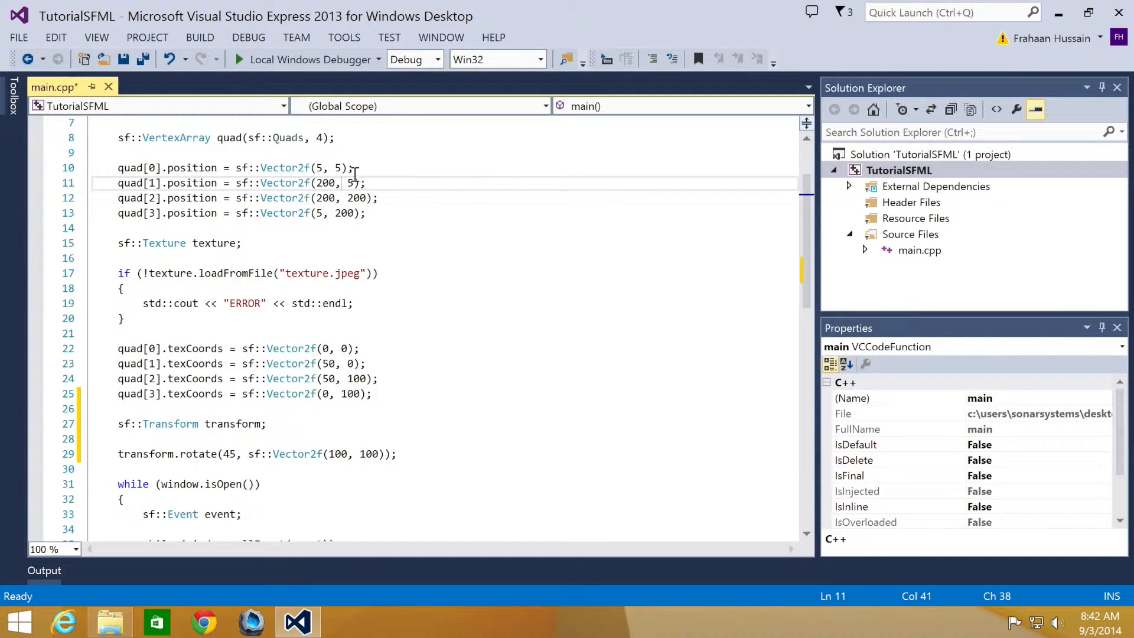
mouse_move(361, 453)
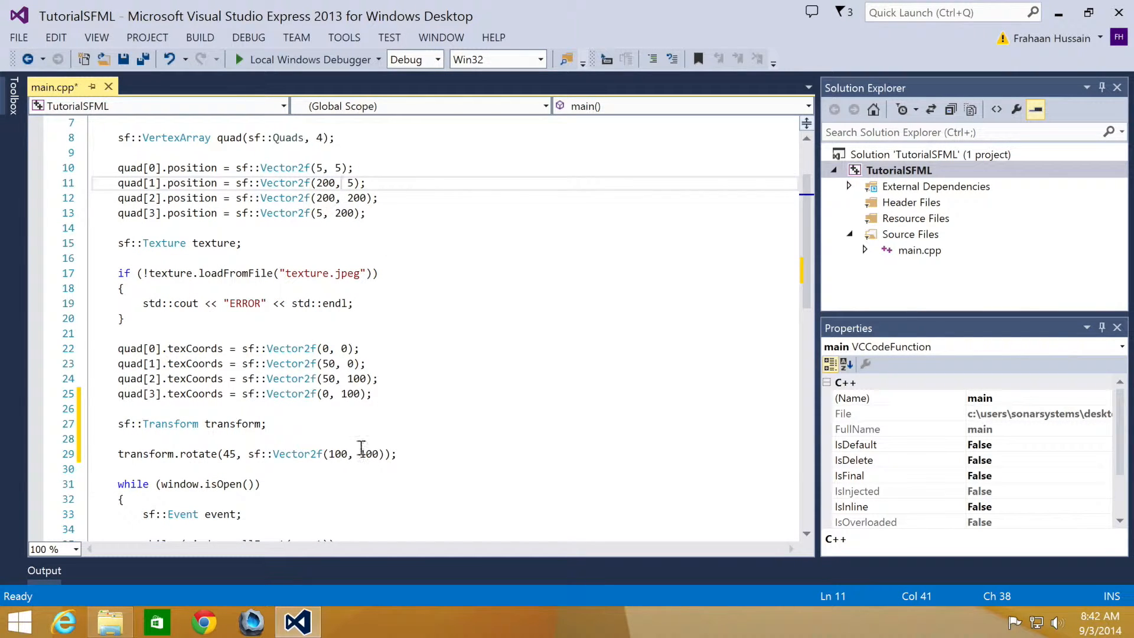
click(405, 454)
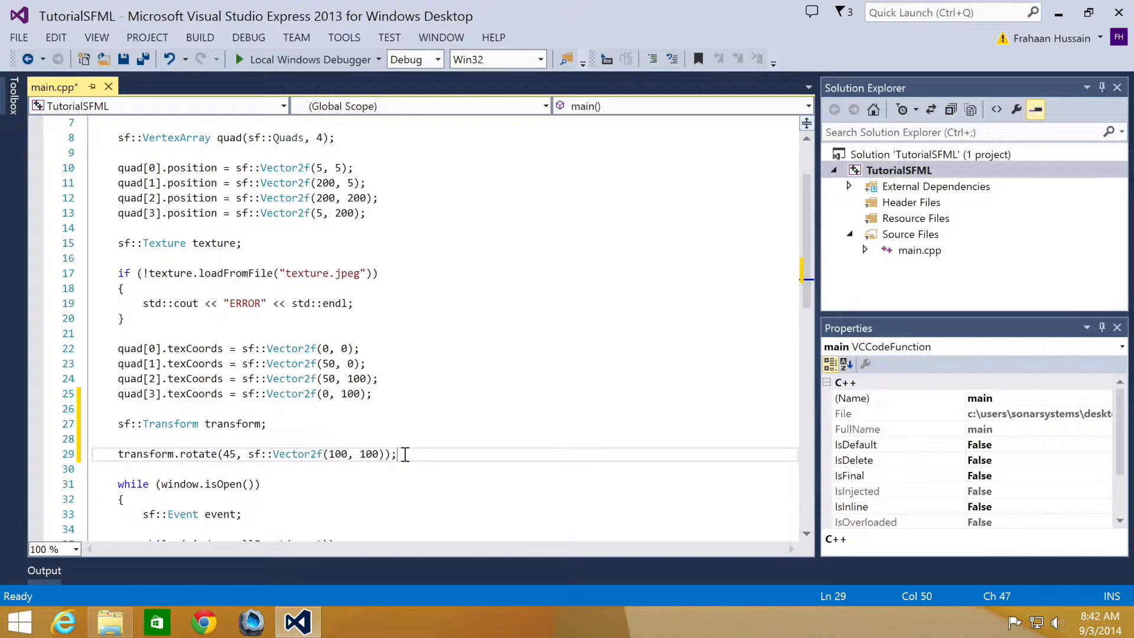
- Replace the texture argument in window.draw(quad, ...) with transform
scroll(down, 3)
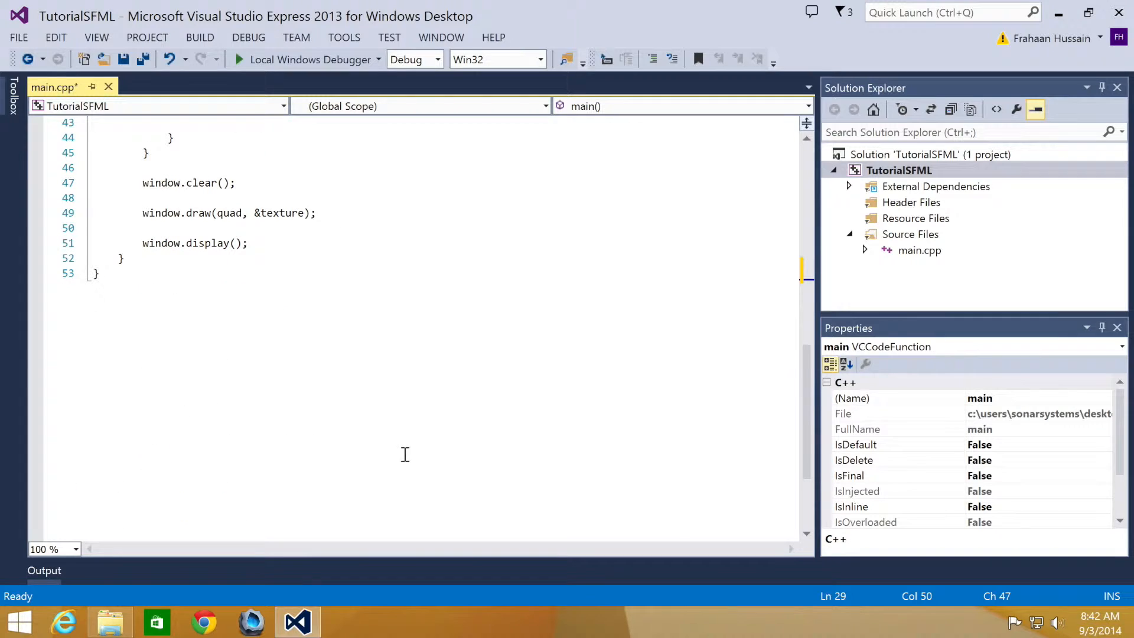
double_click(281, 212)
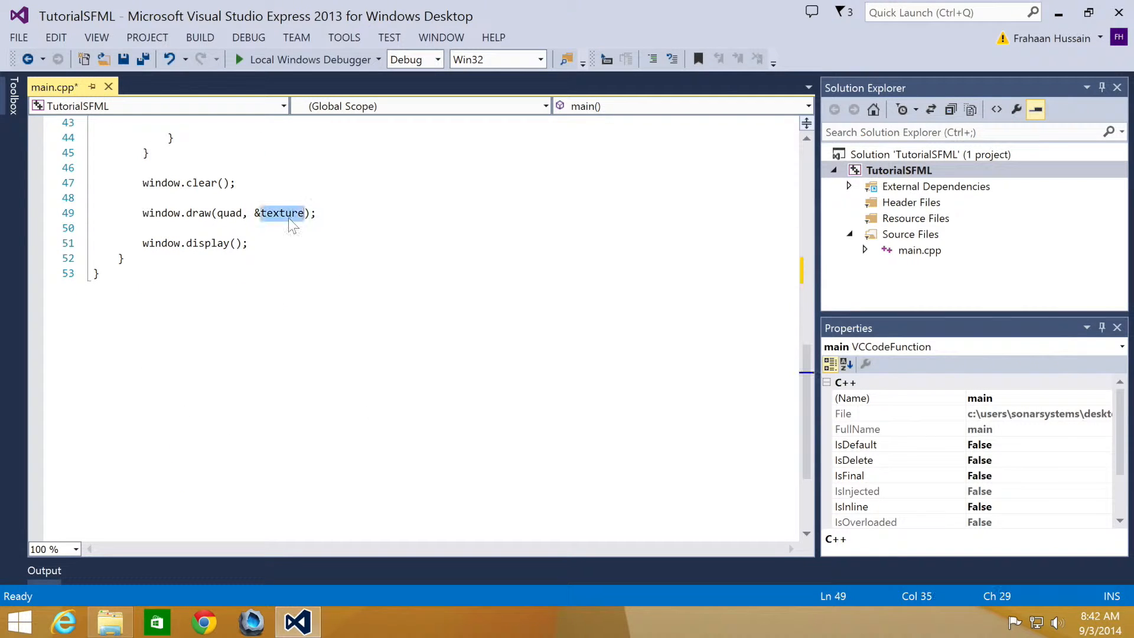
text(t)
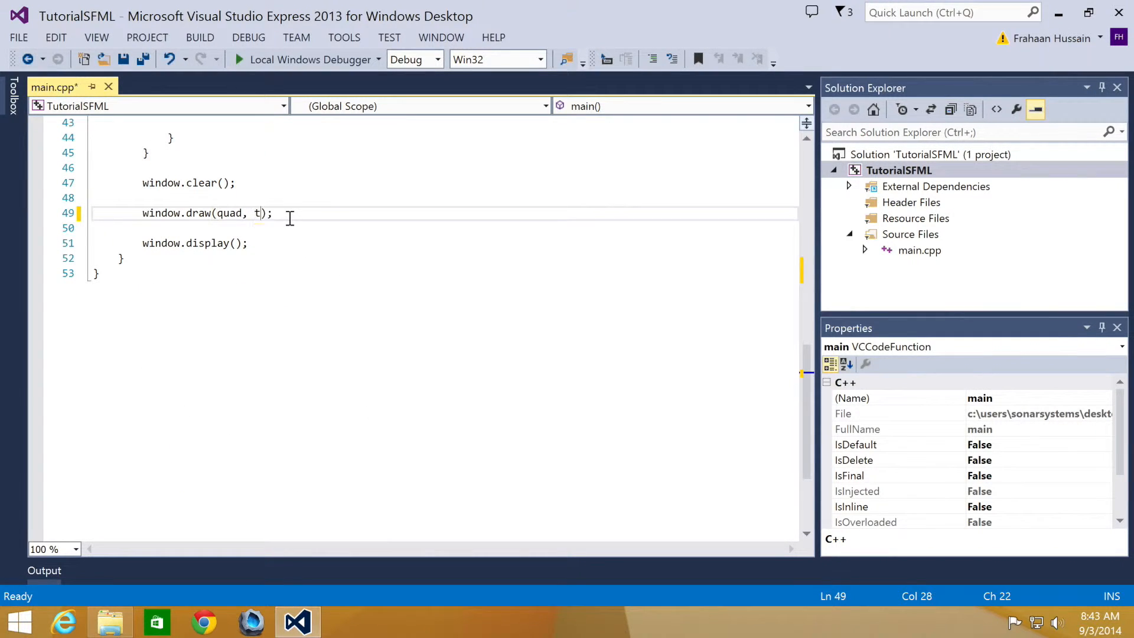
text(ransform)
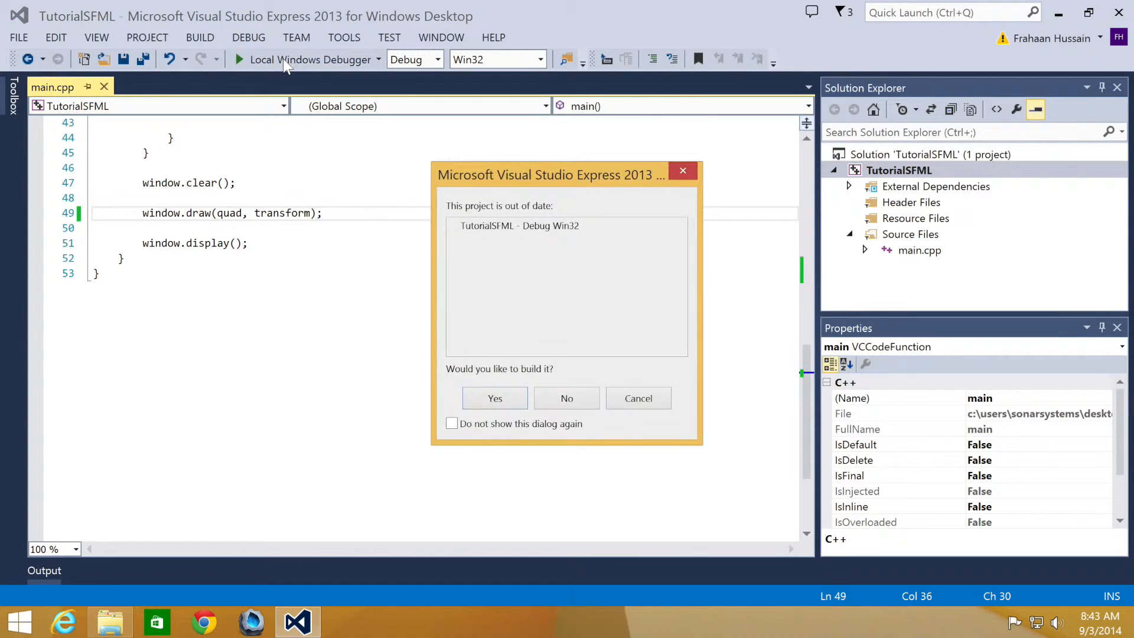
- Confirm building the out-of-date project and view the rotated white quad in the SFML WORK! window
click(495, 398)
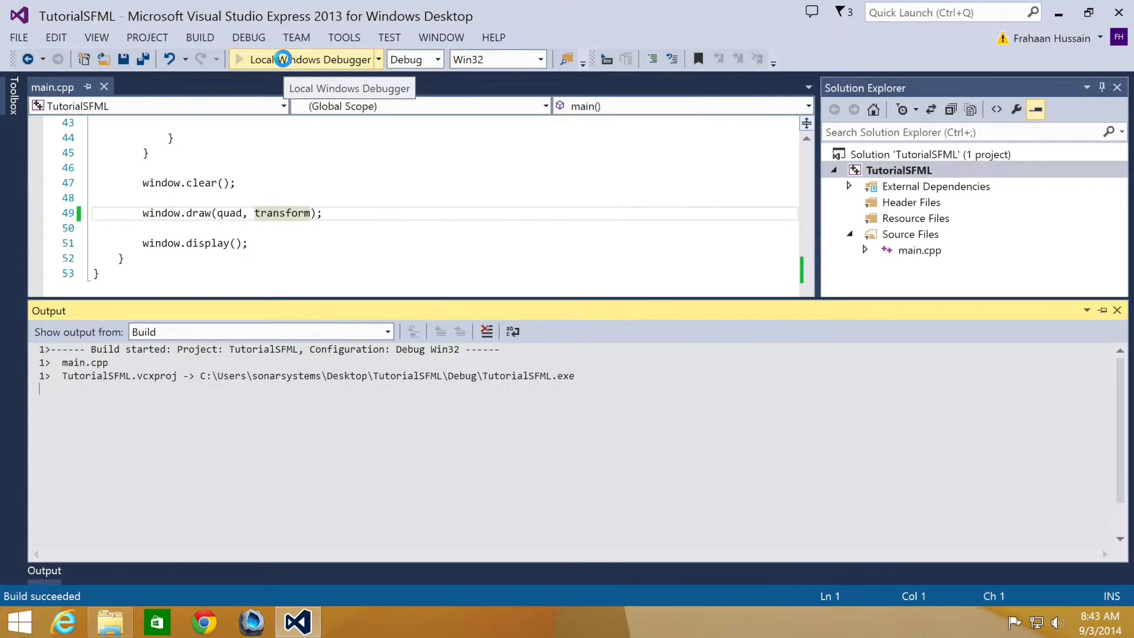
click(311, 59)
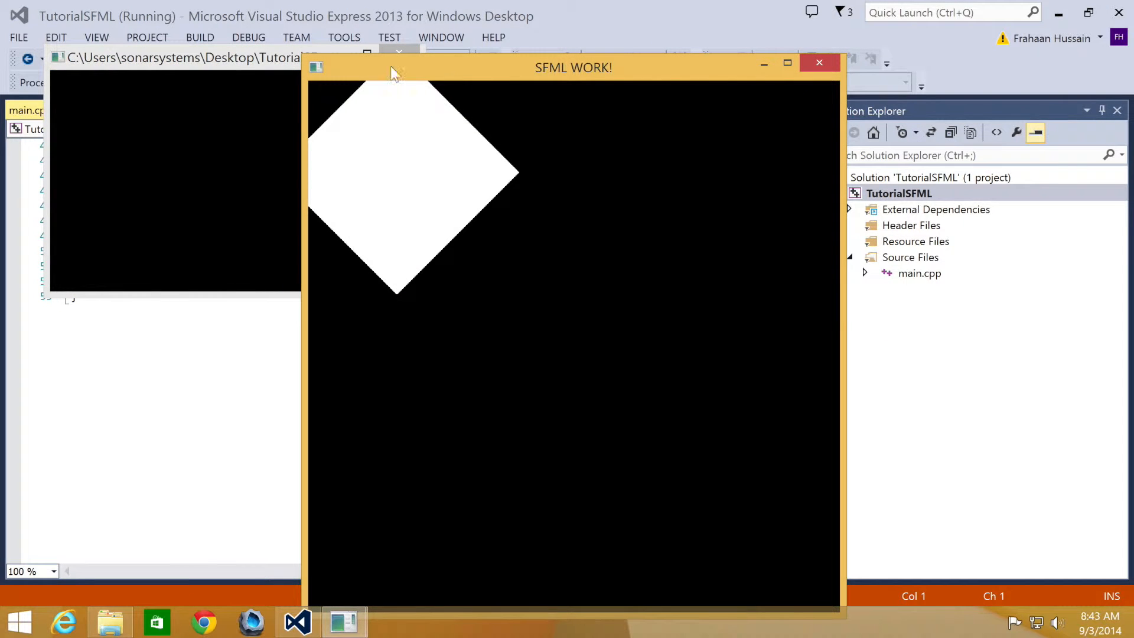
mouse_move(281, 212)
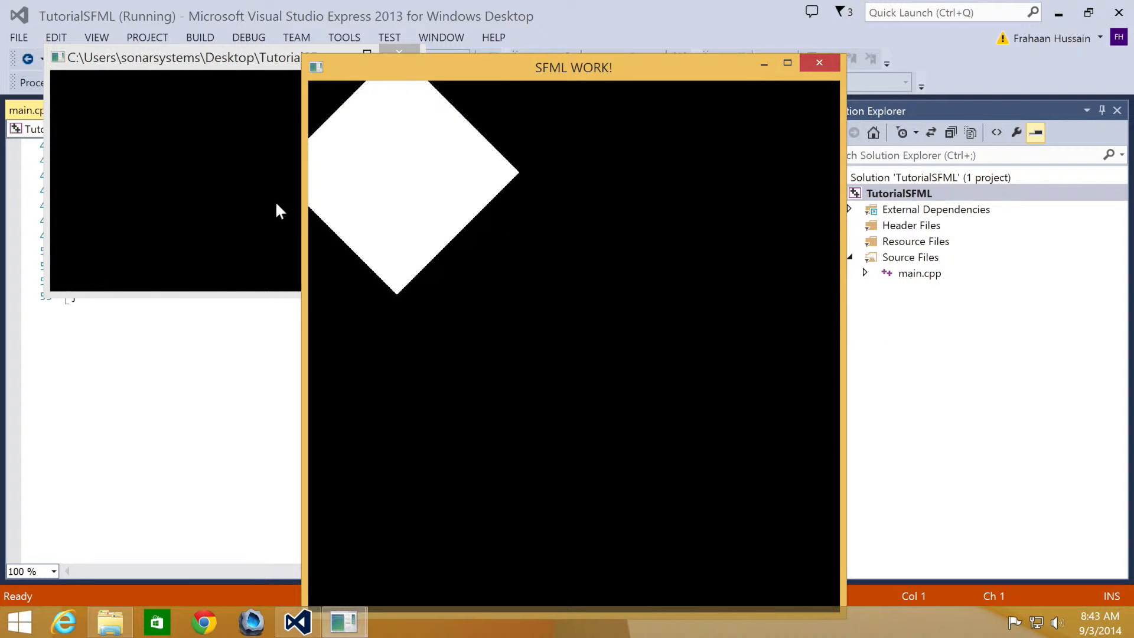
mouse_move(535, 115)
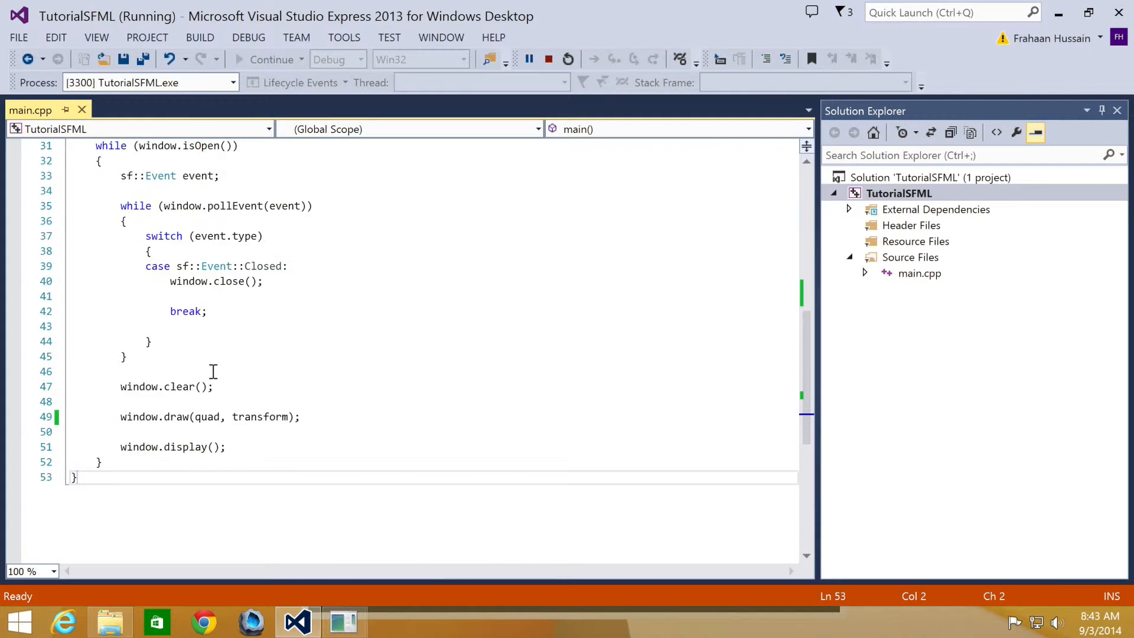
- Declare 'sf::RenderStates states;' after the rotate line and assign states.transform = transform
scroll(up, 3)
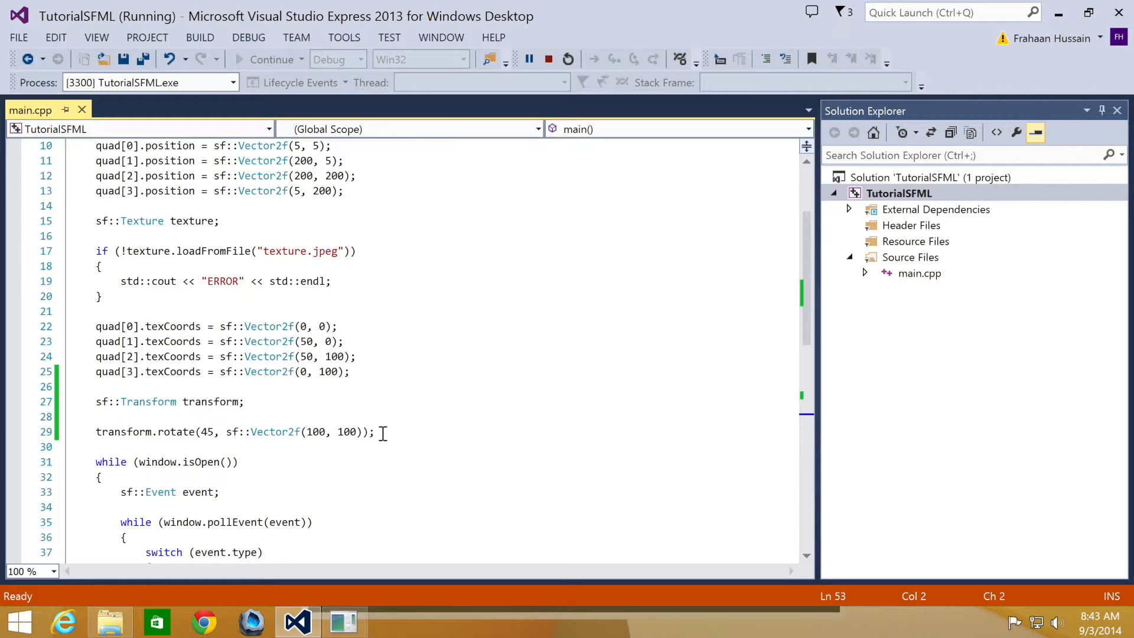
click(375, 432)
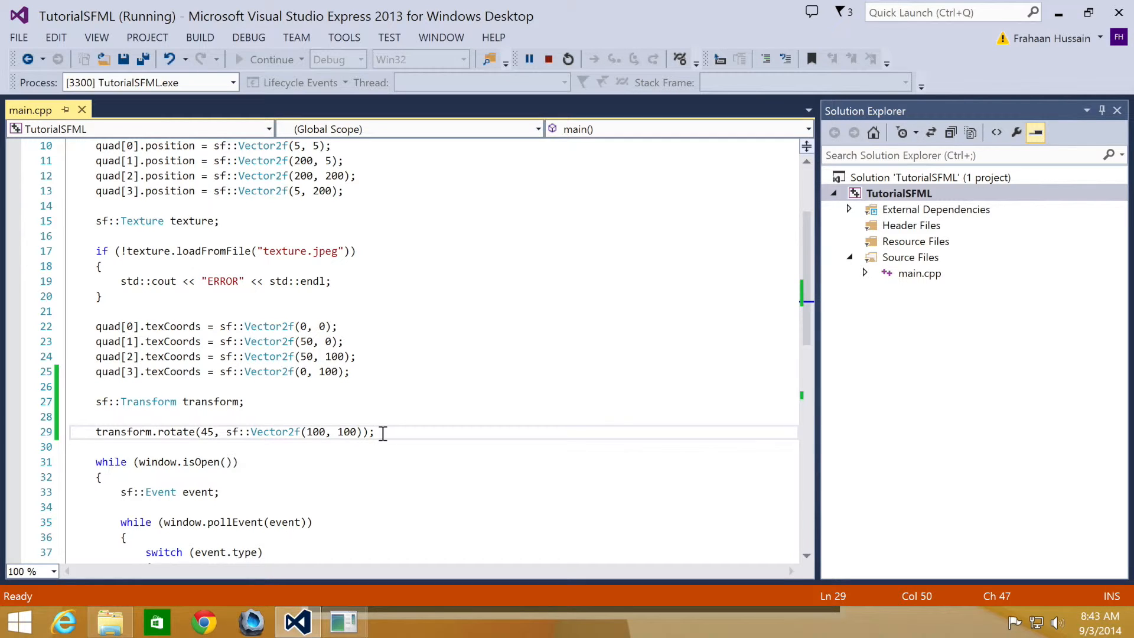
text(sf::re)
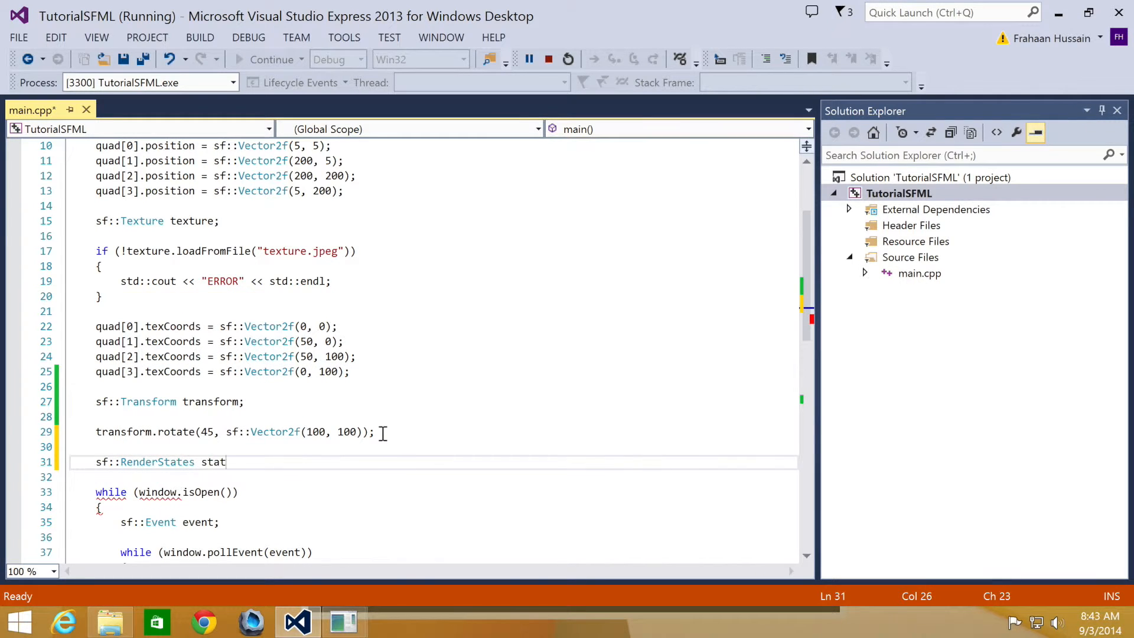
text(es;)
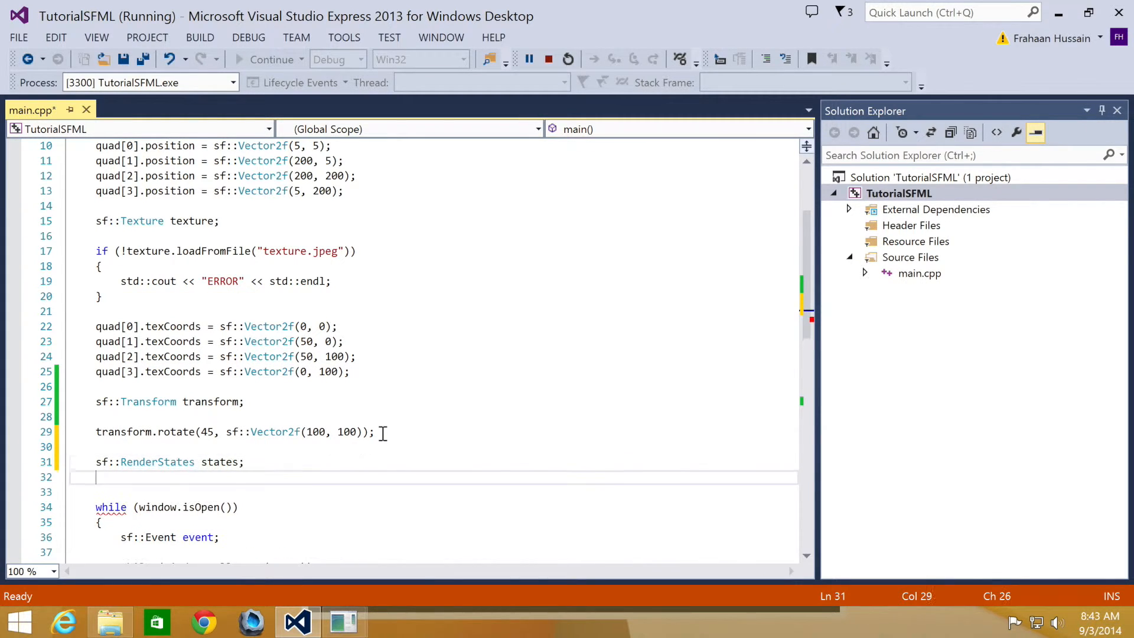
text(states/)
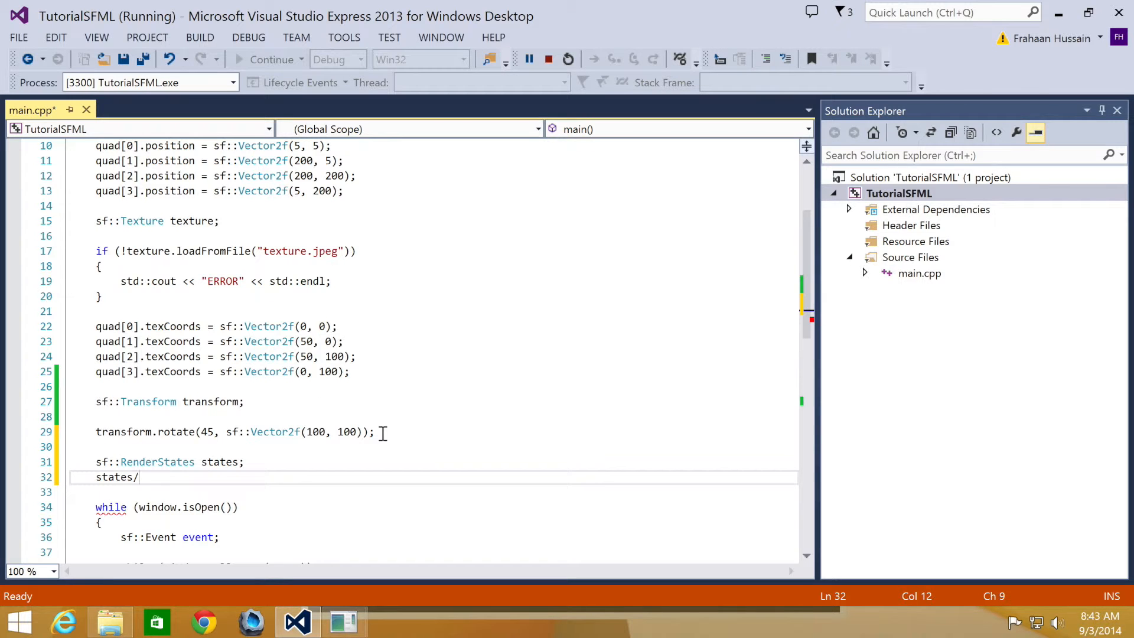
text(.transform)
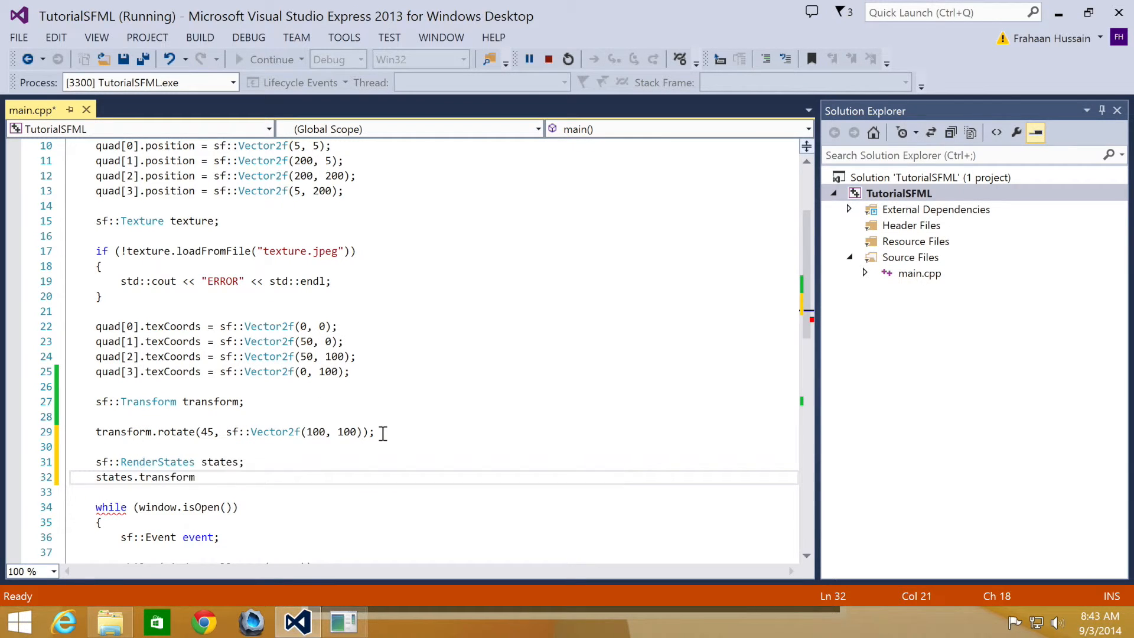
text(= transform;)
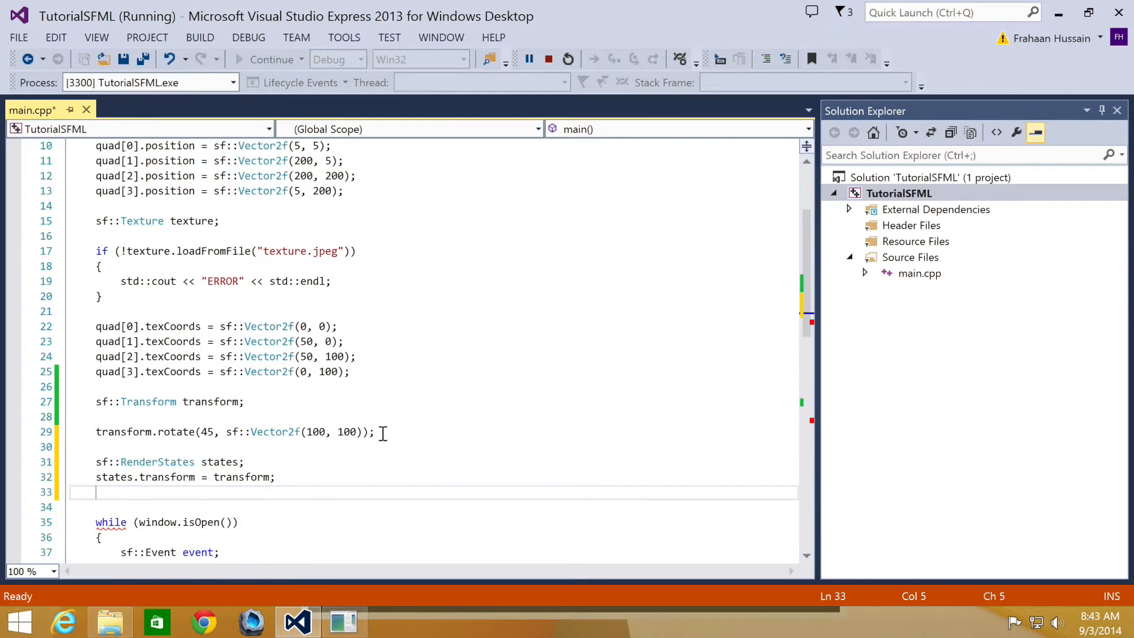
- Assign states.texture = &texture and change the draw call to pass states
text(states.texture =)
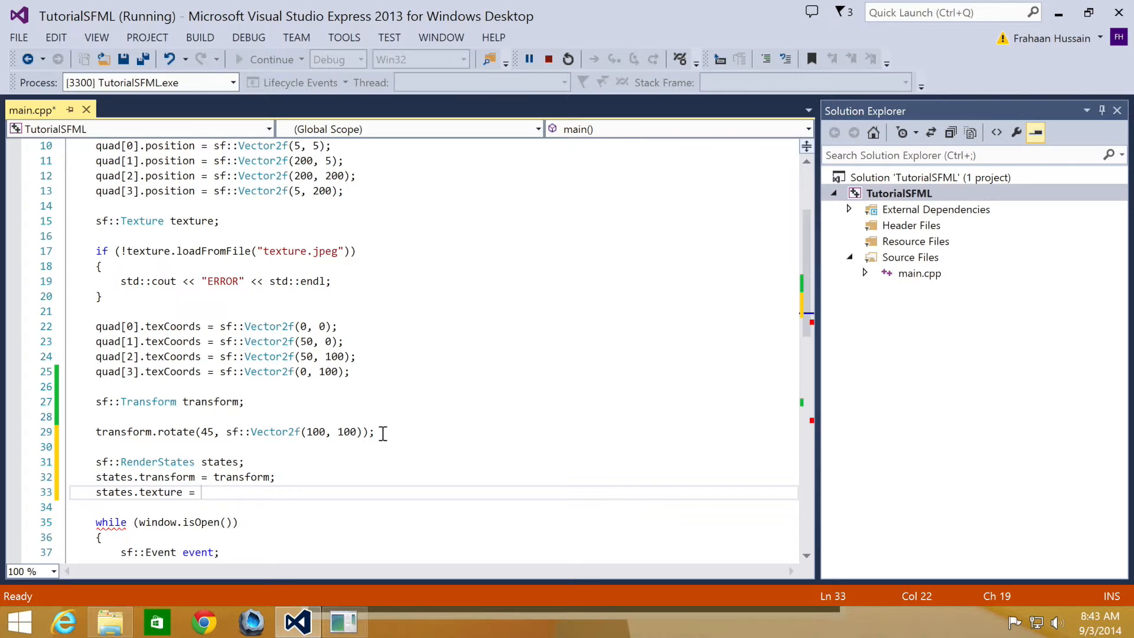
text(&texture;)
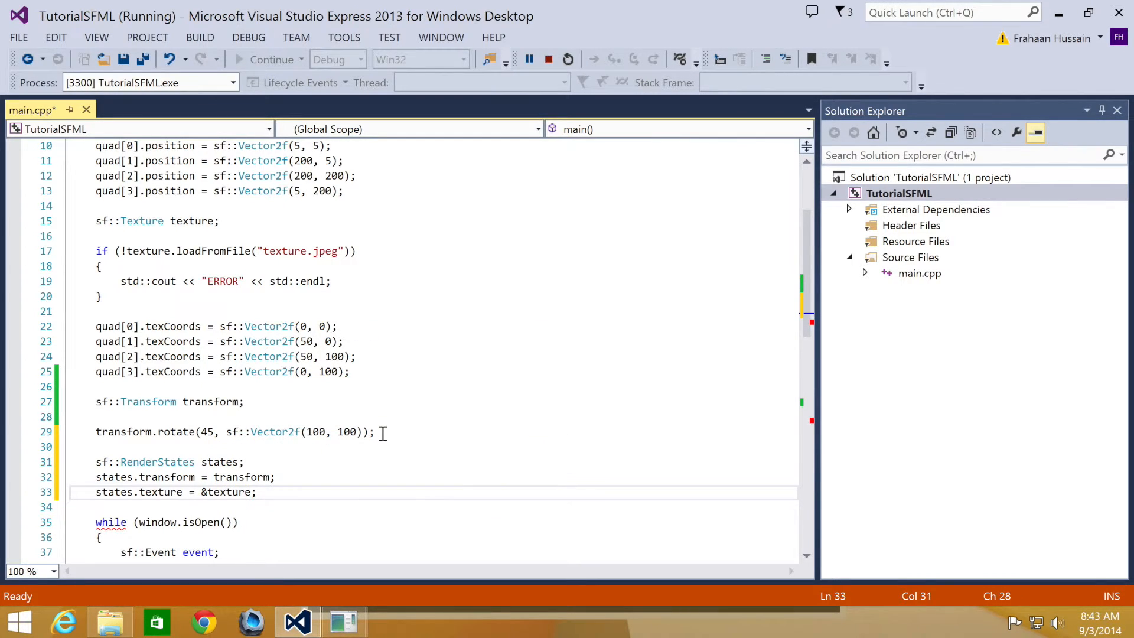
scroll(down, 3)
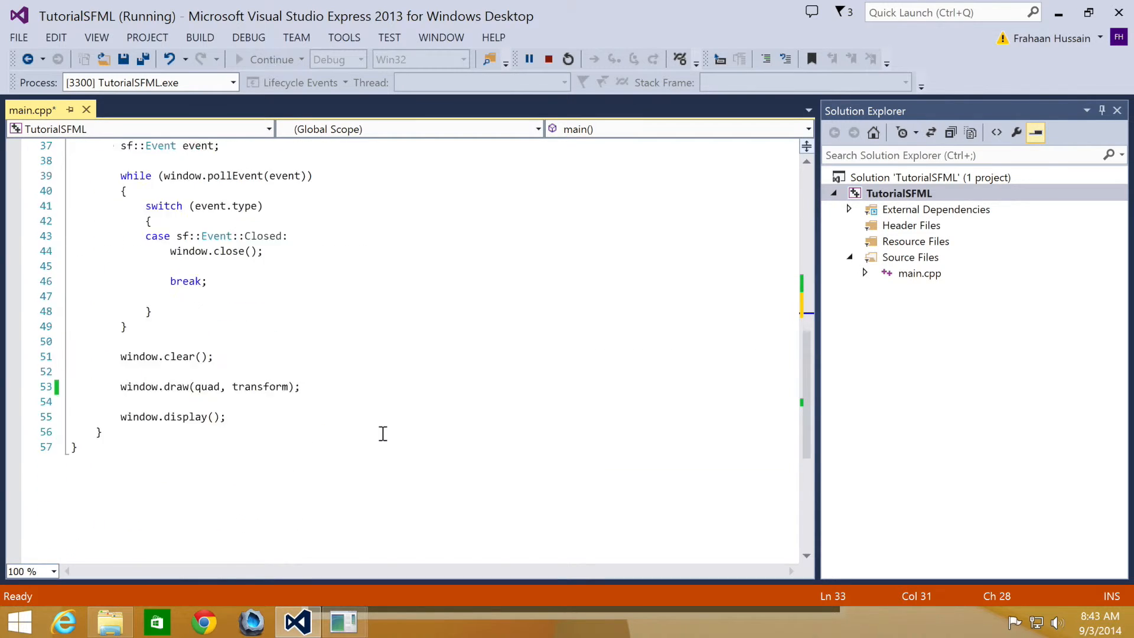
text(state)
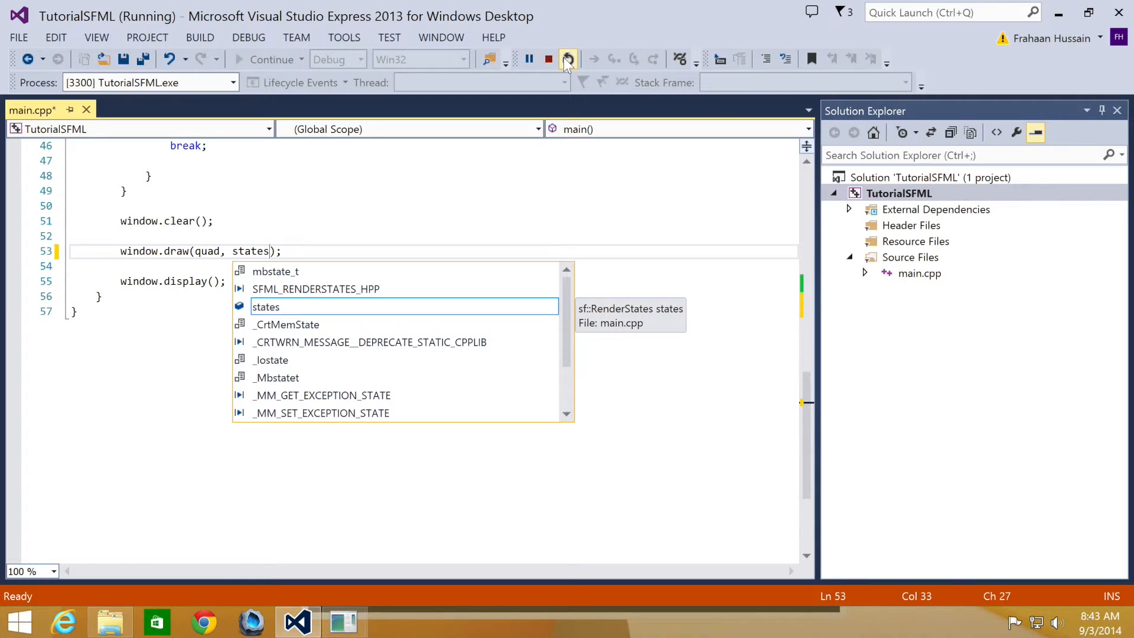
- Restart debugging to rebuild and rerun with the states-based draw call, then return to the editor
click(568, 59)
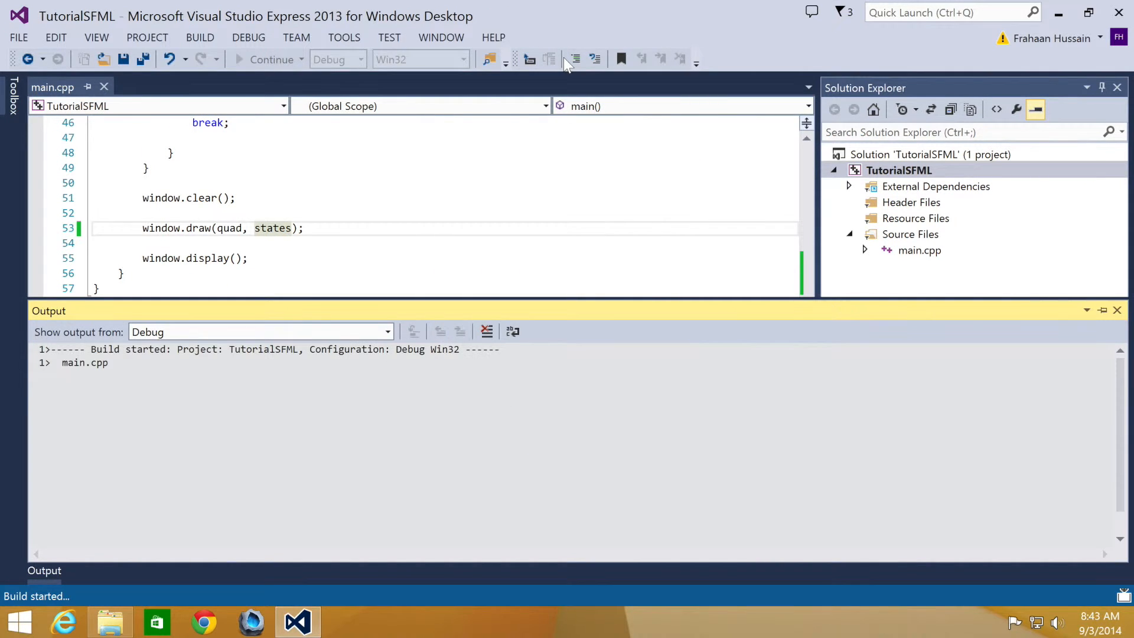
click(271, 59)
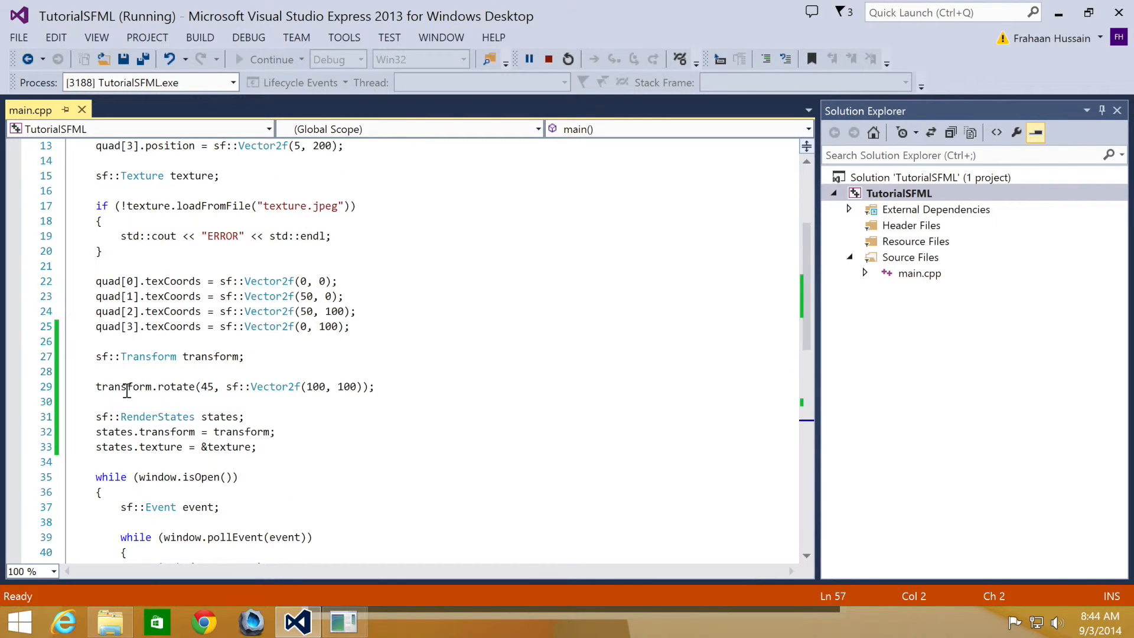
mouse_move(171, 386)
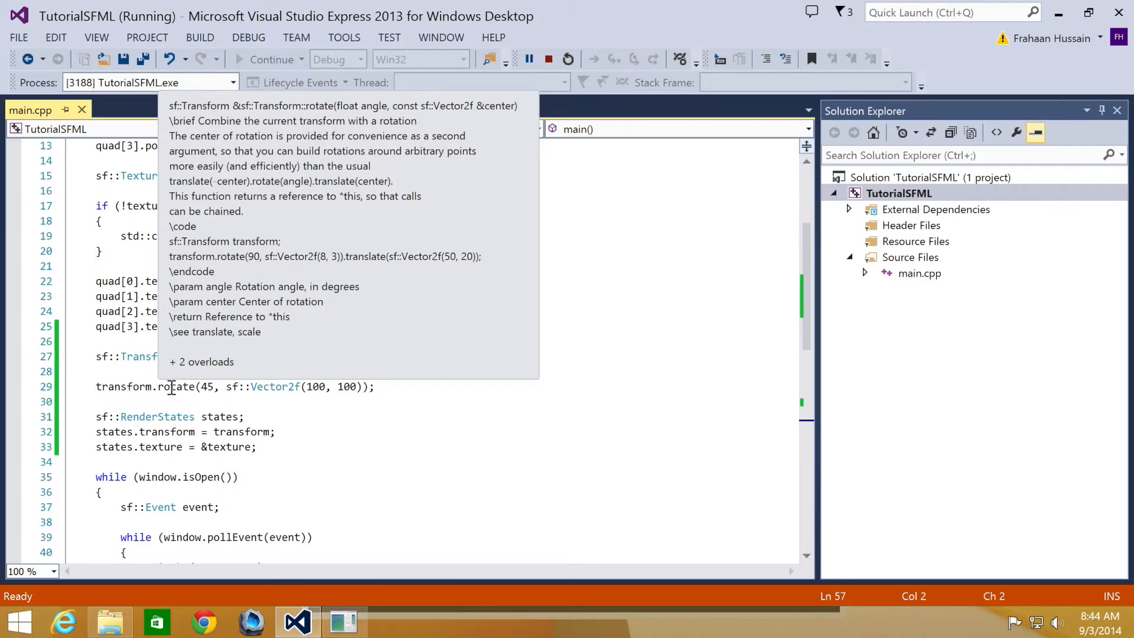
click(276, 447)
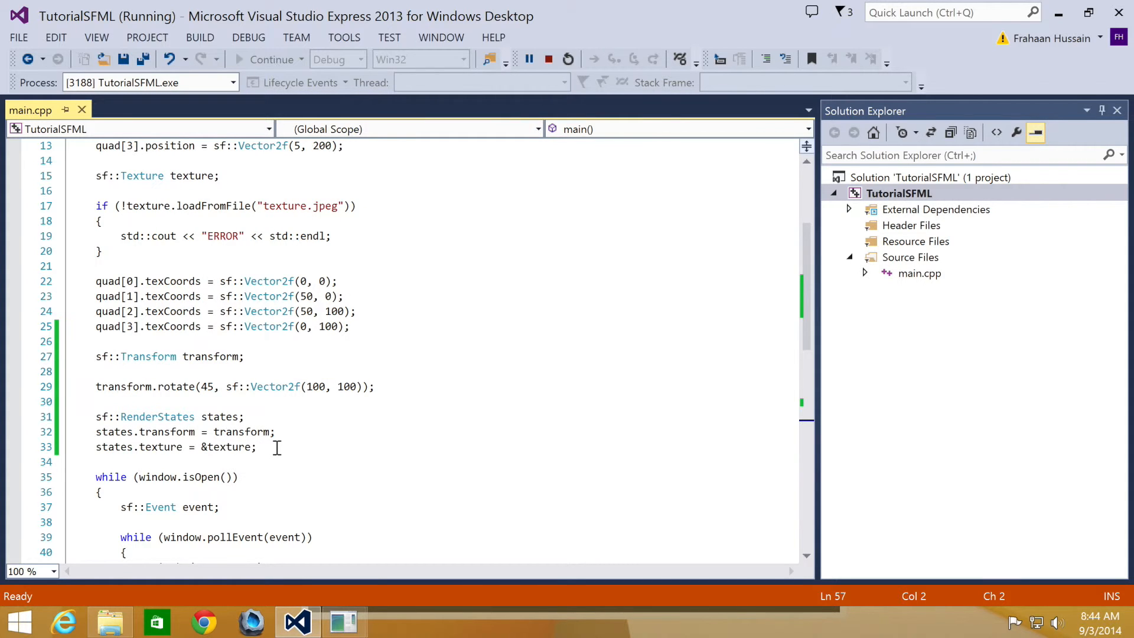